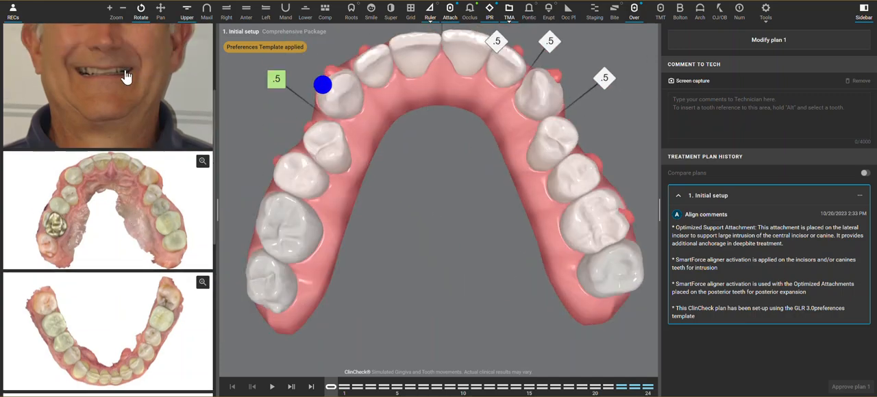
pyautogui.moveTo(123, 73)
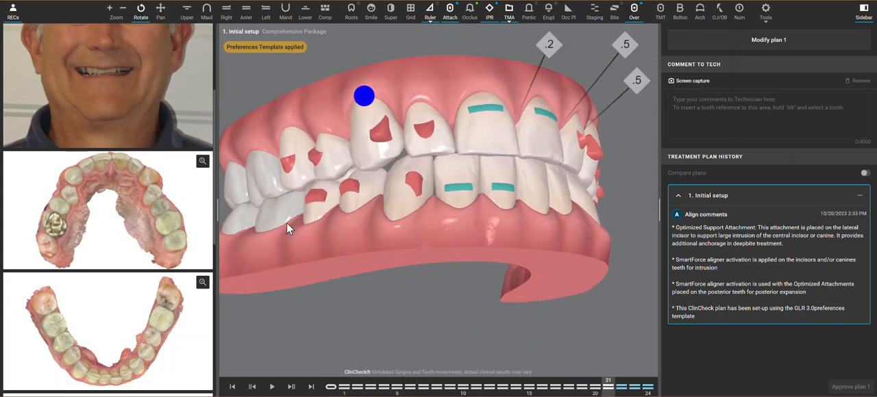
pyautogui.moveTo(67, 196)
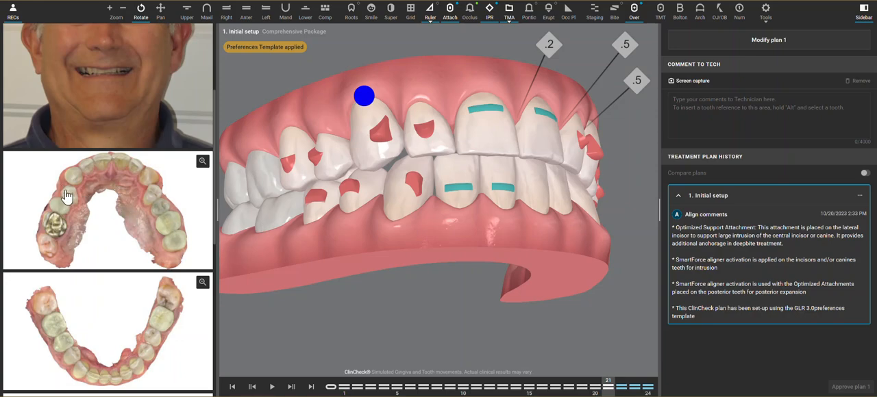
pyautogui.moveTo(322, 120)
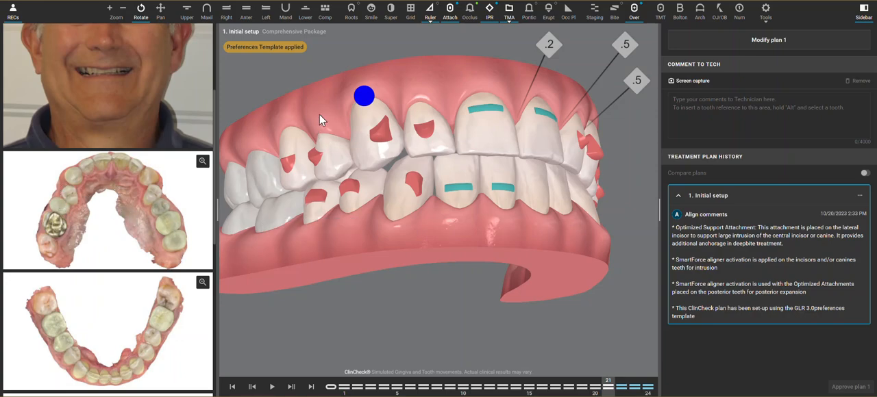
pyautogui.moveTo(221, 203)
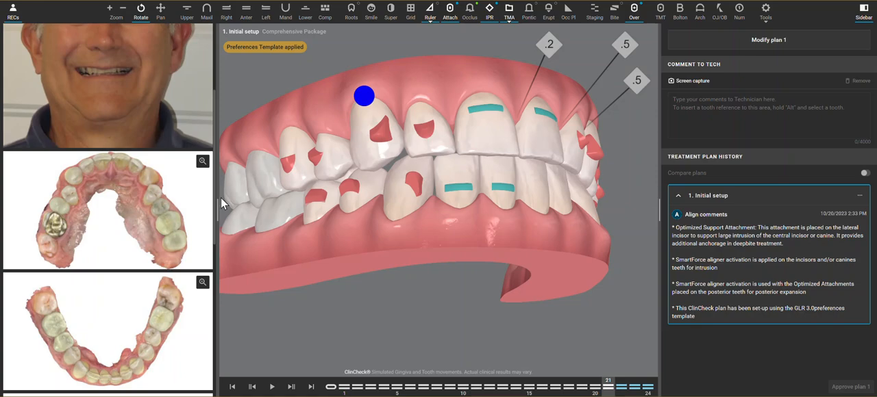
# Step: Scroll the photo panel down to the side and front intraoral photos
pyautogui.scroll(-3)
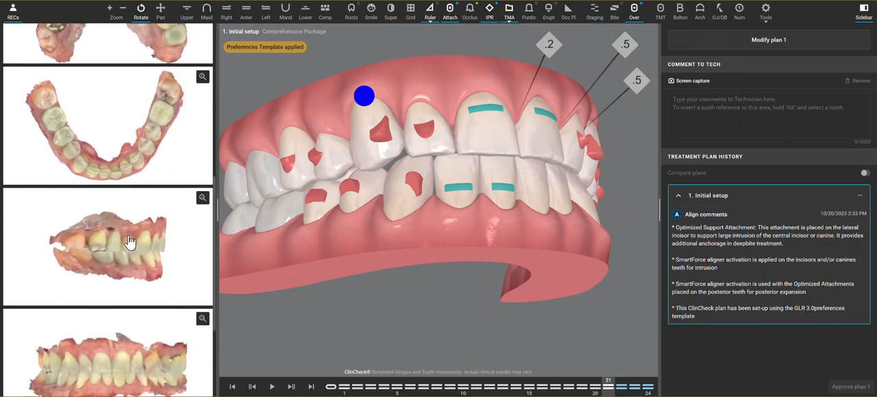
pyautogui.moveTo(141, 239)
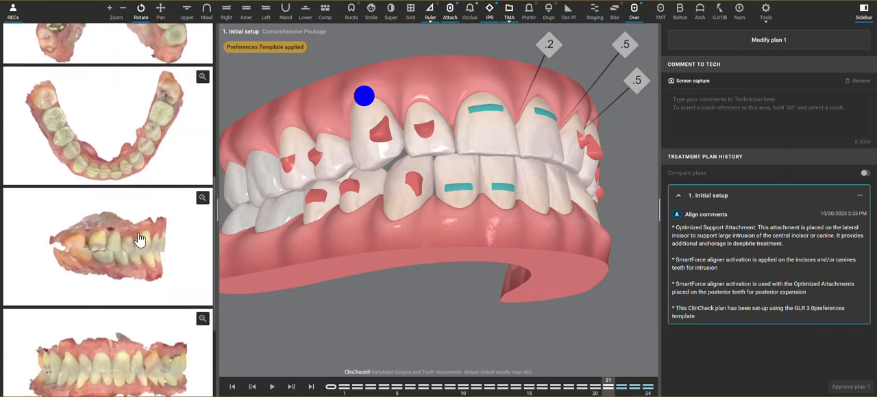
pyautogui.moveTo(137, 247)
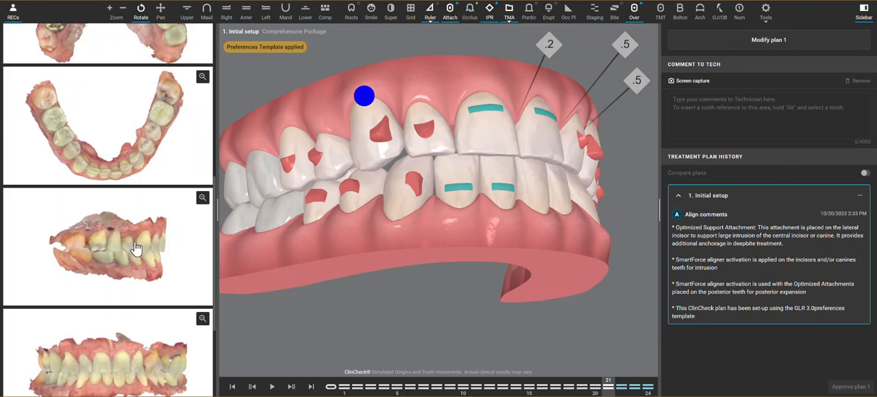
pyautogui.moveTo(178, 201)
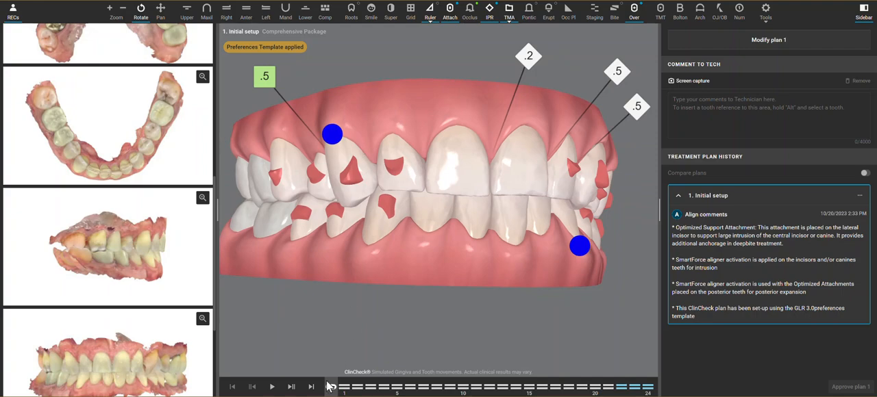
# Step: Play the treatment stages from the beginning on the staging timeline
pyautogui.click(438, 387)
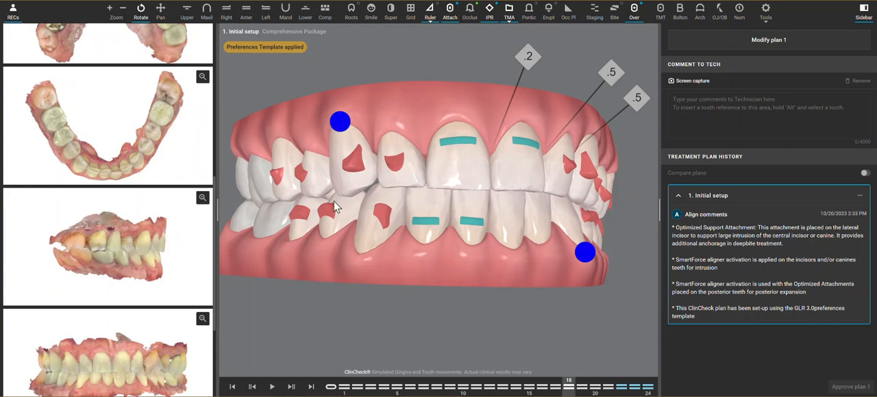
pyautogui.moveTo(347, 177)
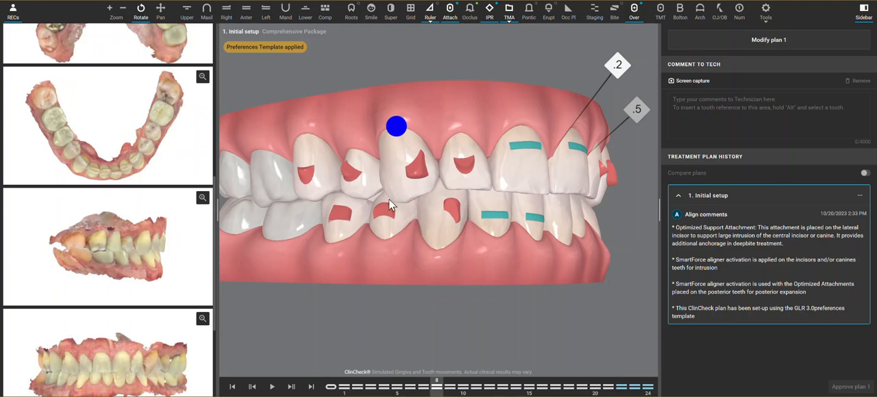
pyautogui.moveTo(411, 198)
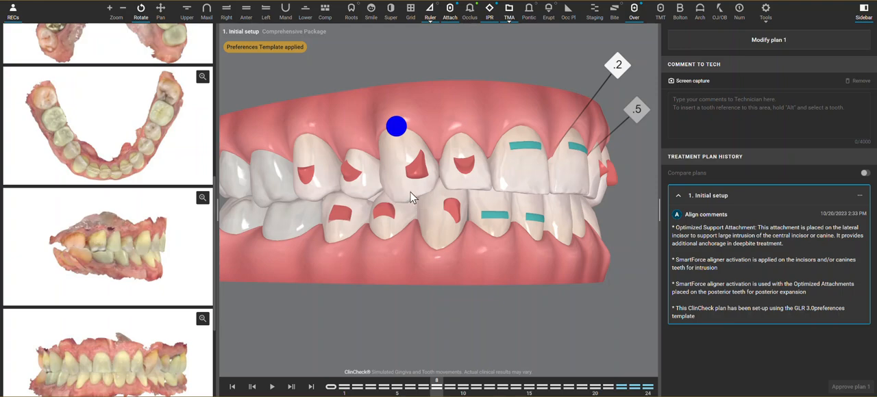
pyautogui.moveTo(384, 192)
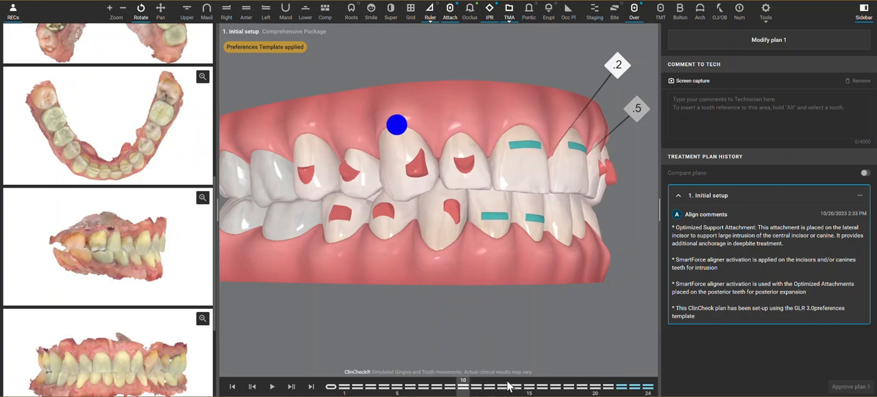
# Step: Return the treatment preview to stage 1 with the stage slider
pyautogui.moveTo(463, 387); pyautogui.dragTo(568, 387)
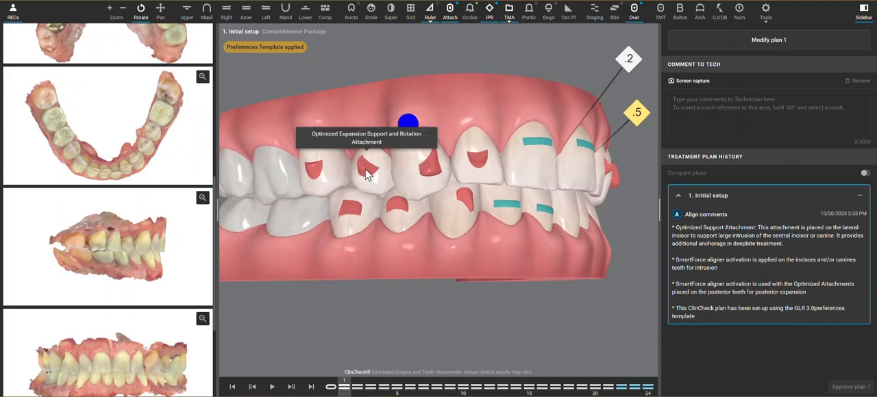
pyautogui.moveTo(310, 176)
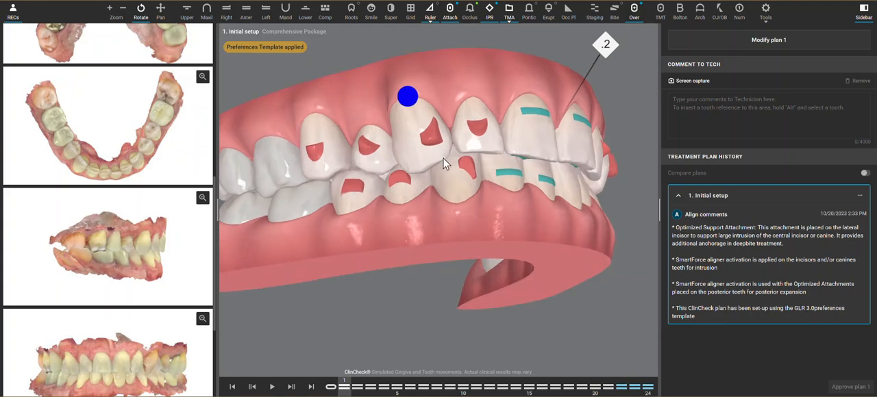
pyautogui.moveTo(336, 148)
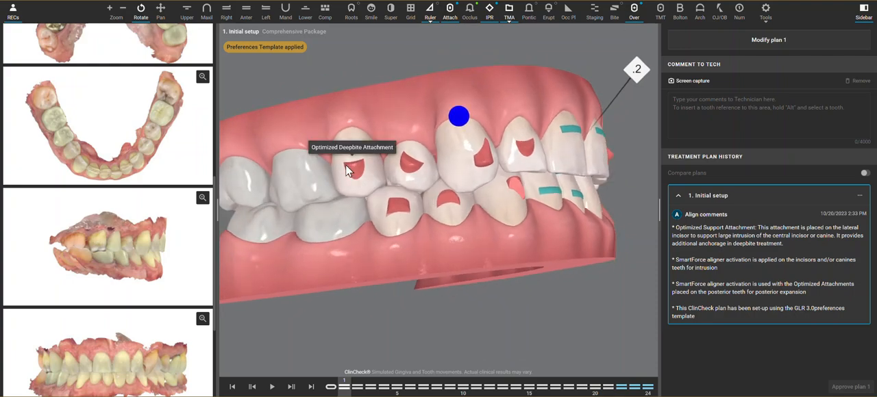
pyautogui.moveTo(169, 263)
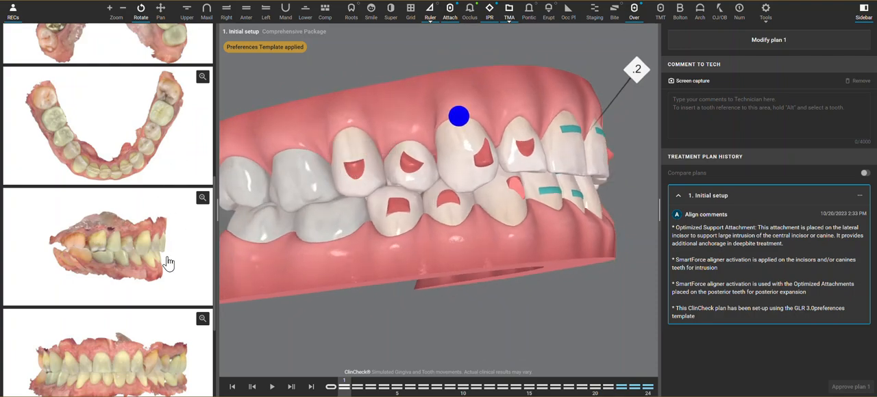
# Step: Scroll down through the photo panel
pyautogui.scroll(-3)
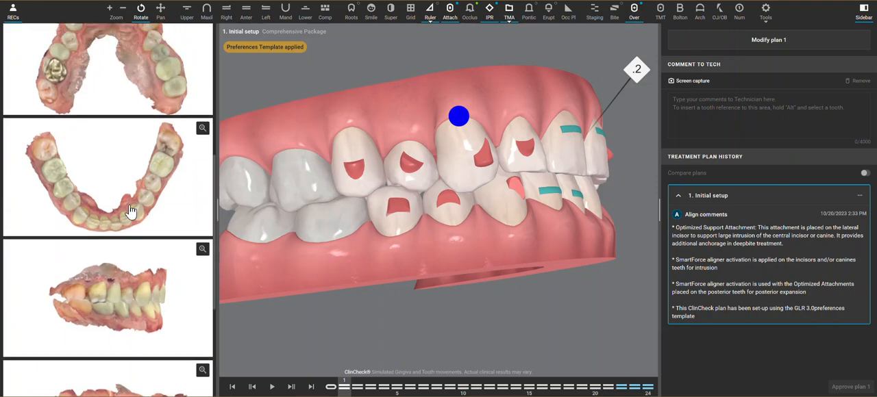
pyautogui.moveTo(63, 55)
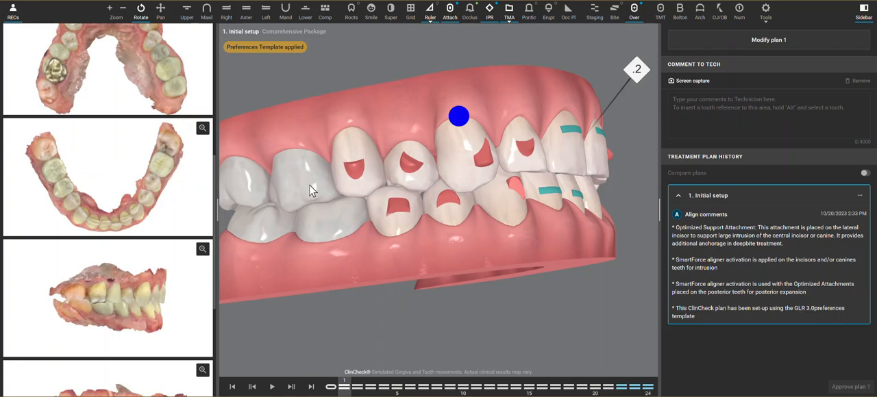
pyautogui.moveTo(284, 192)
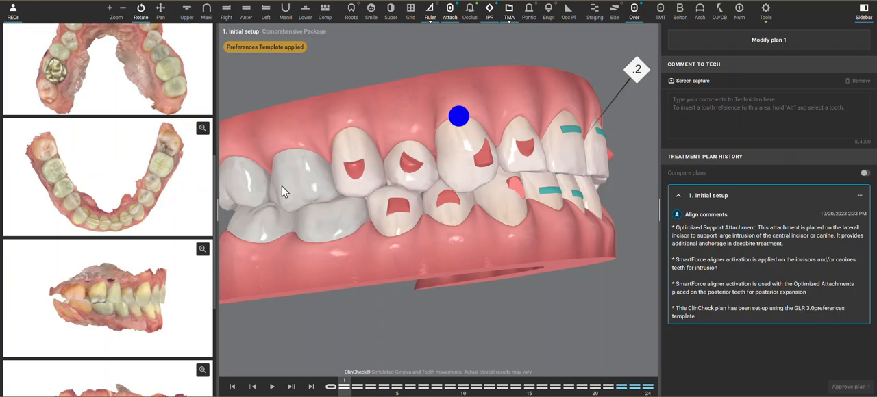
pyautogui.moveTo(305, 198)
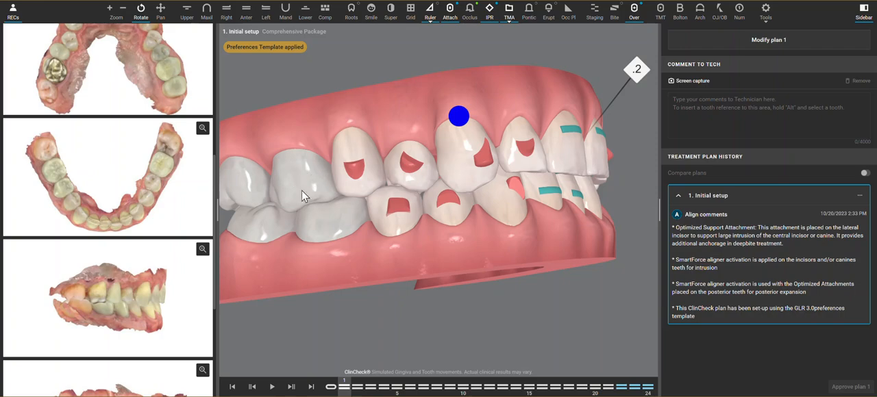
pyautogui.moveTo(98, 345)
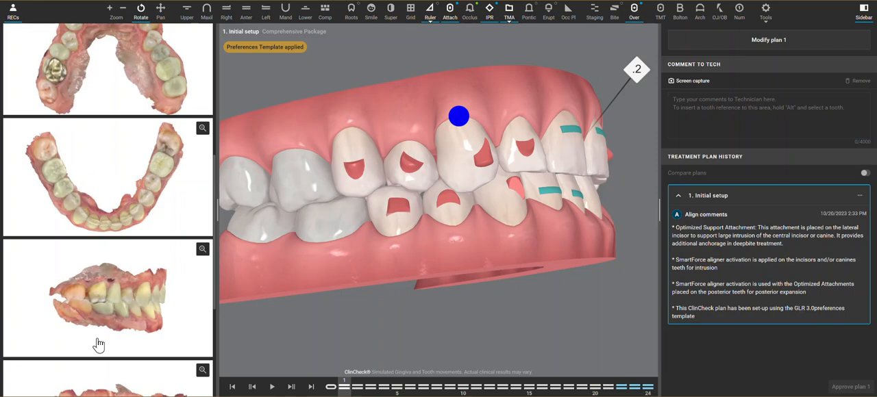
pyautogui.moveTo(321, 189)
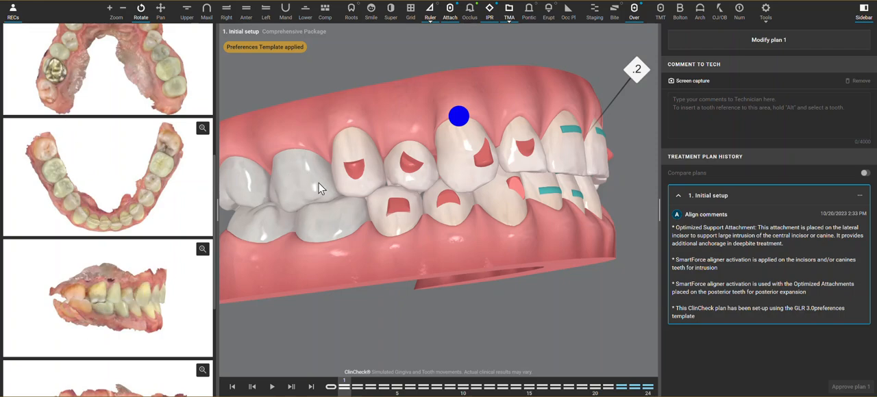
pyautogui.moveTo(377, 194)
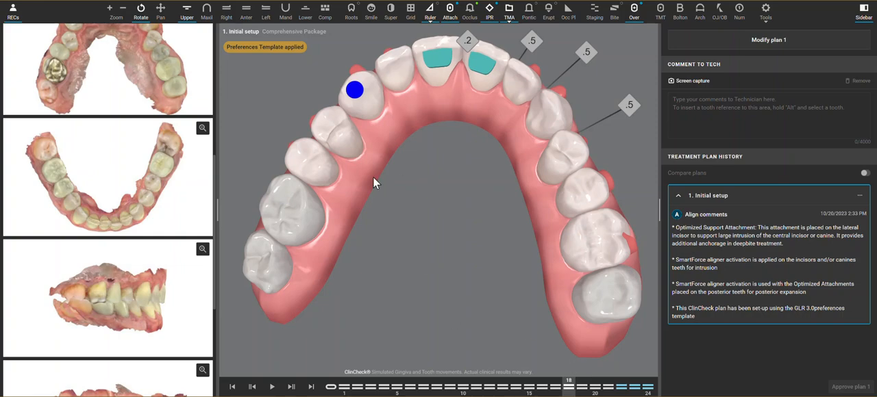
pyautogui.moveTo(369, 154)
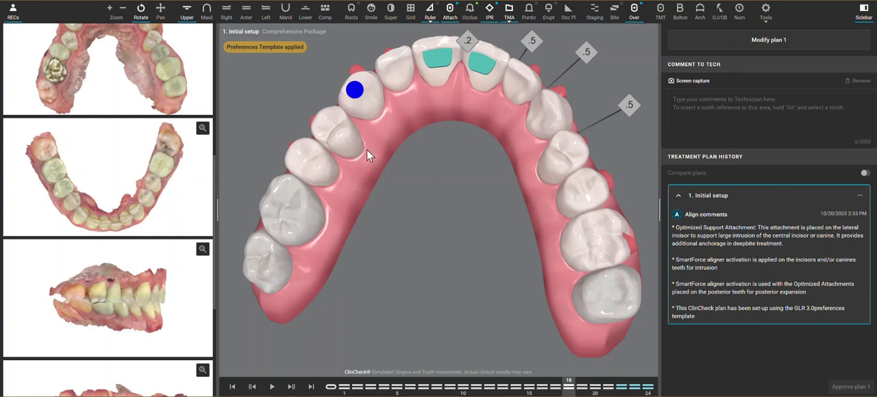
pyautogui.moveTo(360, 152)
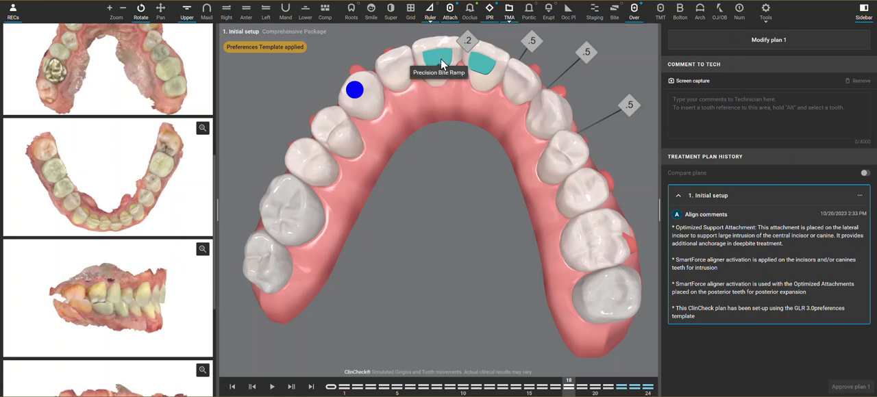
pyautogui.moveTo(385, 200)
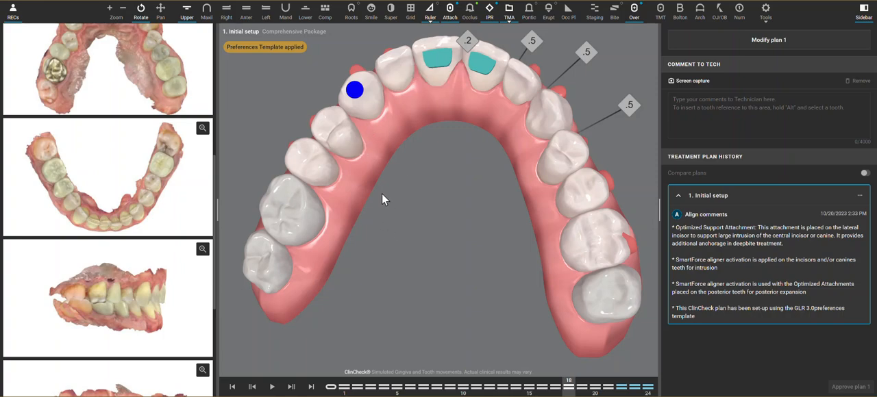
pyautogui.moveTo(569, 387); pyautogui.dragTo(358, 387)
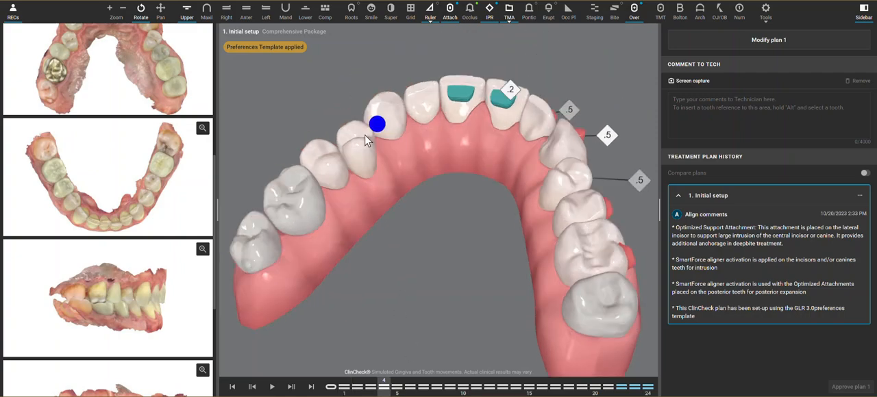
pyautogui.moveTo(371, 176)
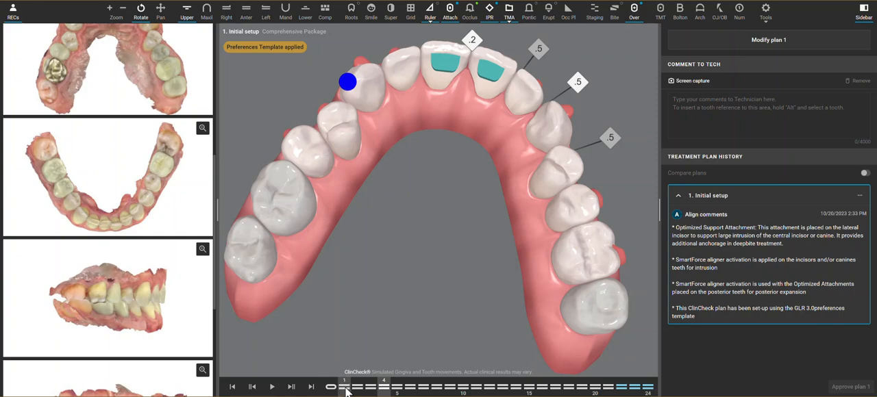
pyautogui.moveTo(346, 386); pyautogui.dragTo(513, 386)
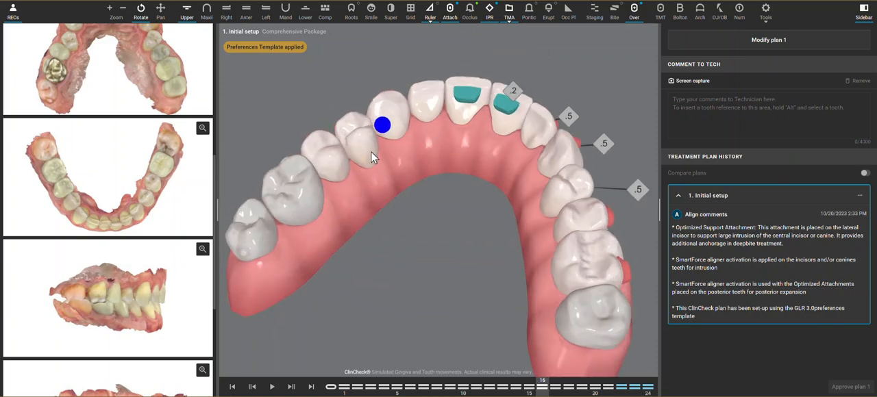
pyautogui.moveTo(365, 159)
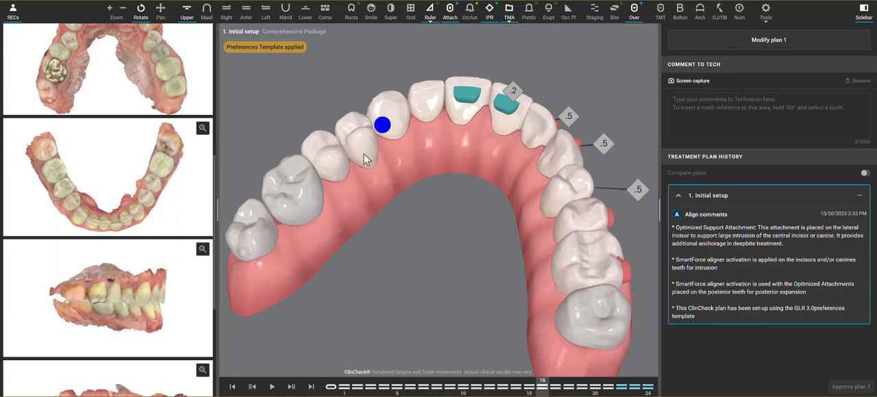
pyautogui.moveTo(374, 146)
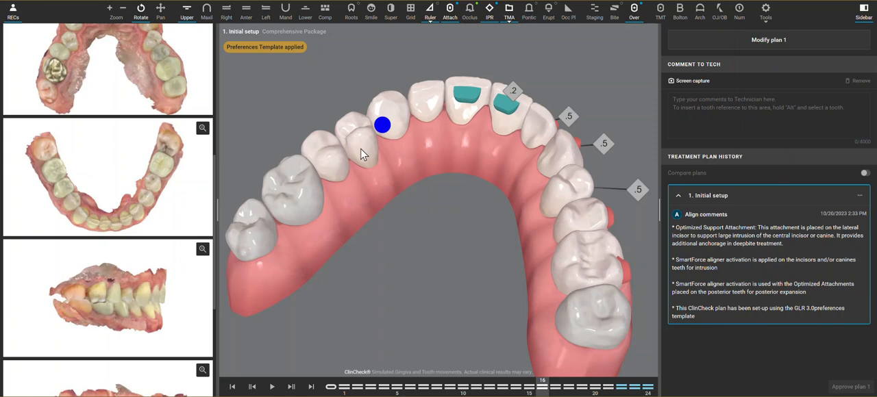
pyautogui.moveTo(366, 151)
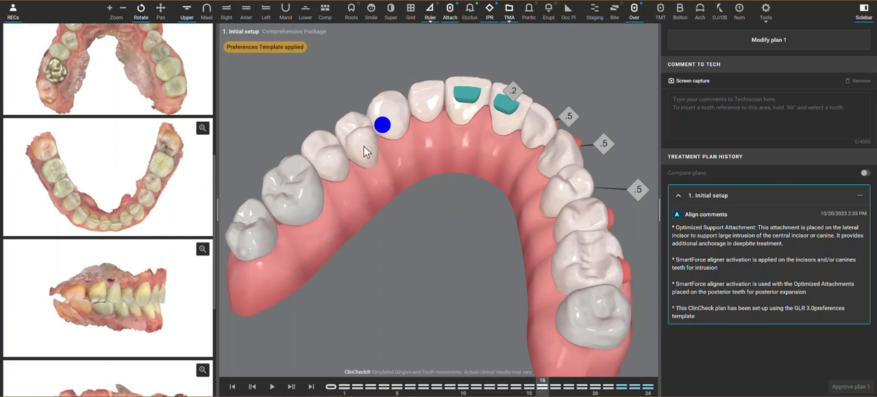
pyautogui.moveTo(369, 161)
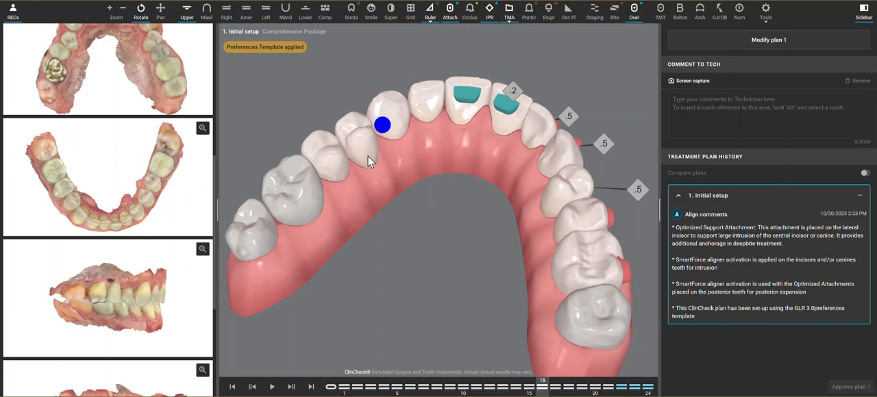
pyautogui.moveTo(374, 146)
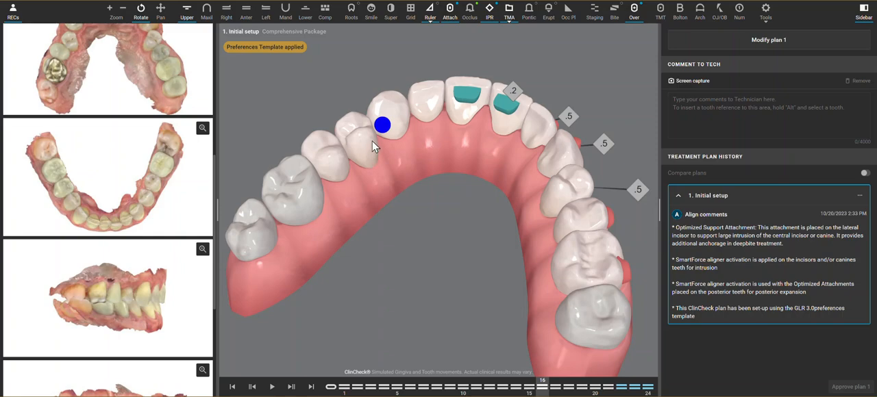
pyautogui.moveTo(377, 169)
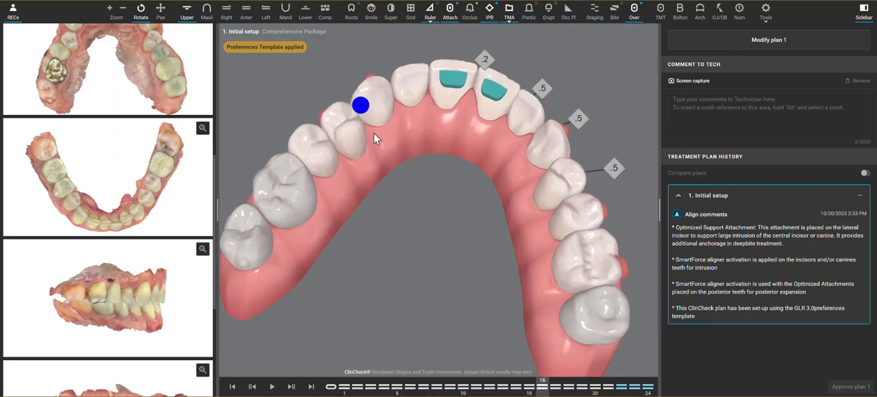
pyautogui.moveTo(365, 163)
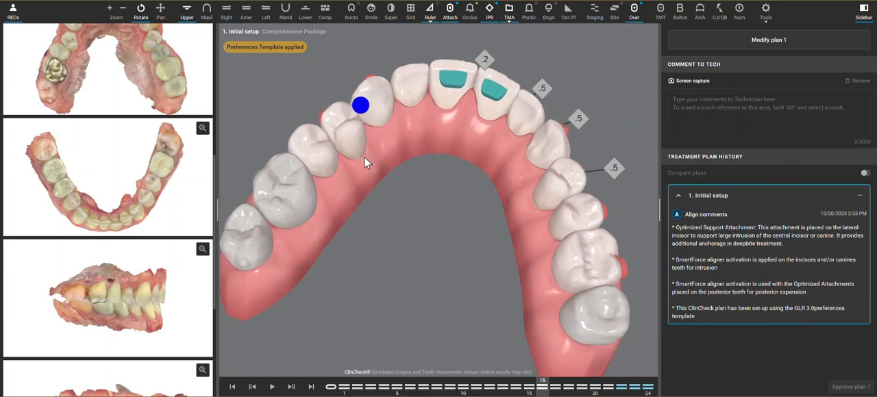
pyautogui.moveTo(363, 161); pyautogui.dragTo(534, 169)
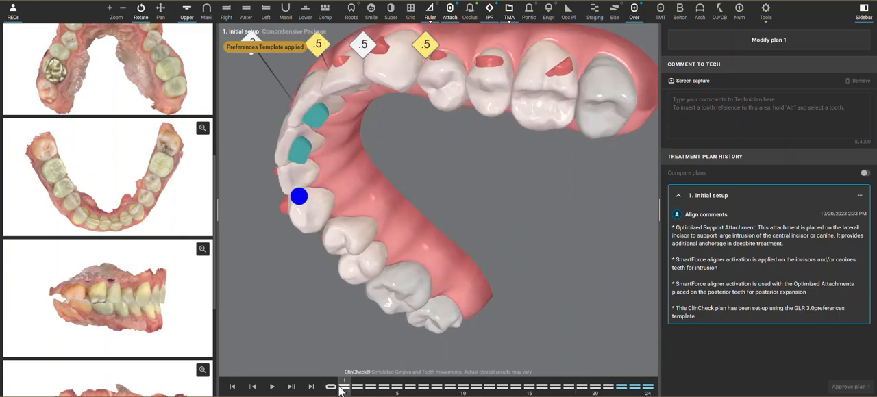
pyautogui.moveTo(342, 387); pyautogui.dragTo(572, 387)
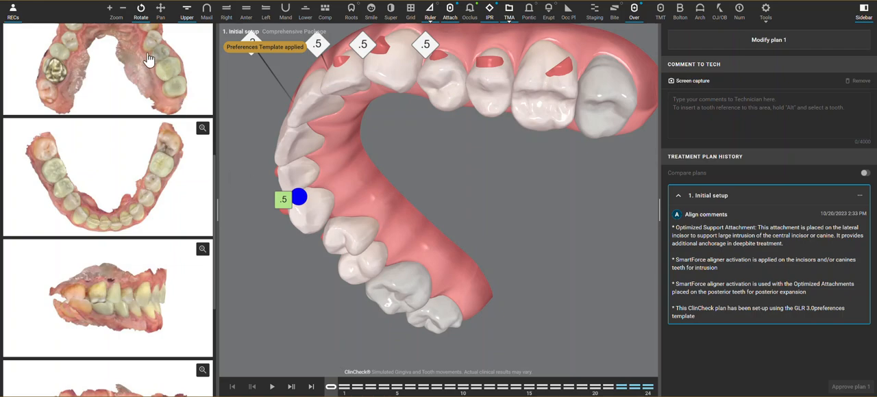
pyautogui.moveTo(181, 84)
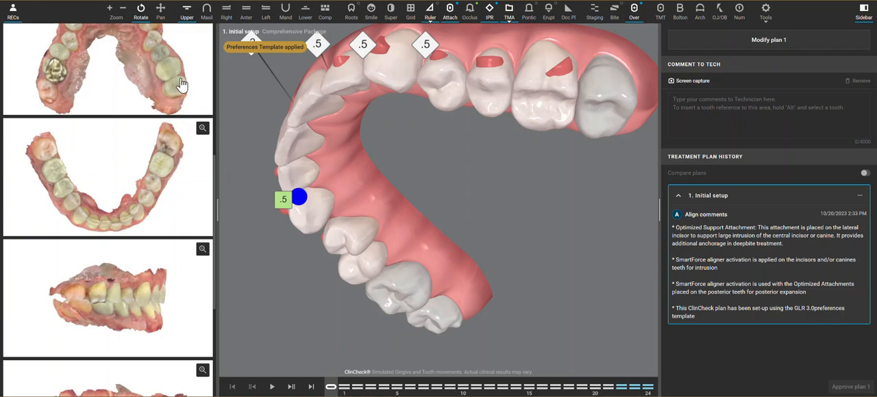
pyautogui.moveTo(555, 107)
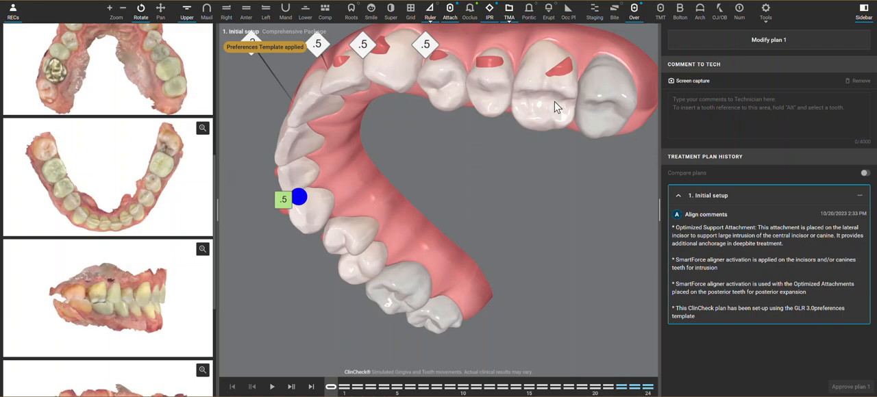
pyautogui.moveTo(557, 106); pyautogui.dragTo(500, 180)
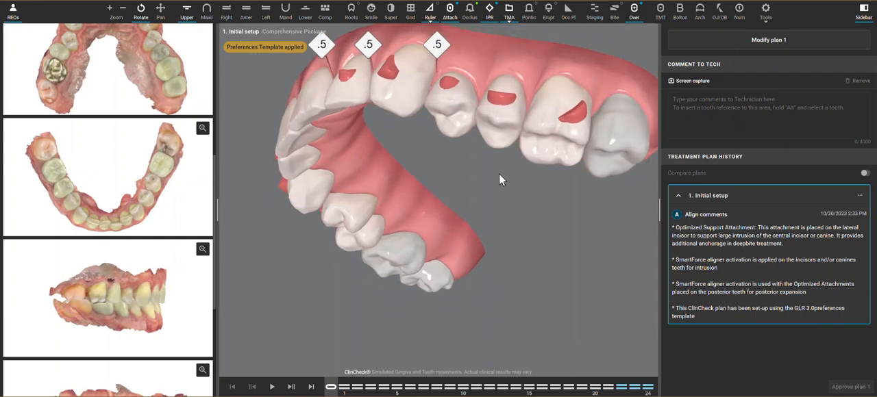
pyautogui.moveTo(158, 180)
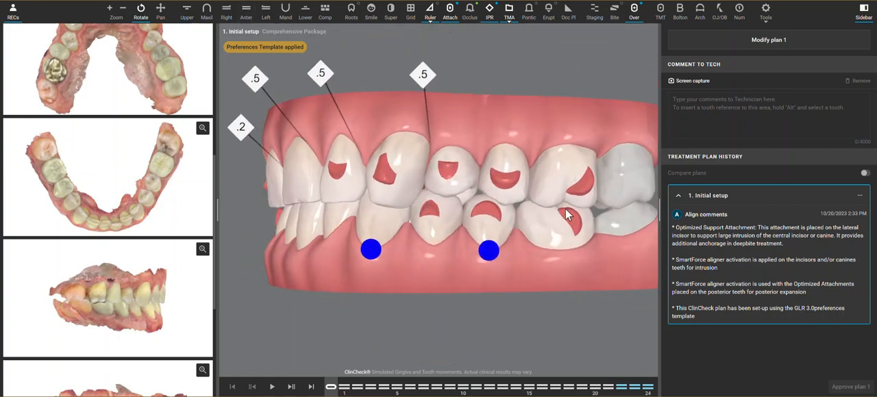
pyautogui.moveTo(539, 229)
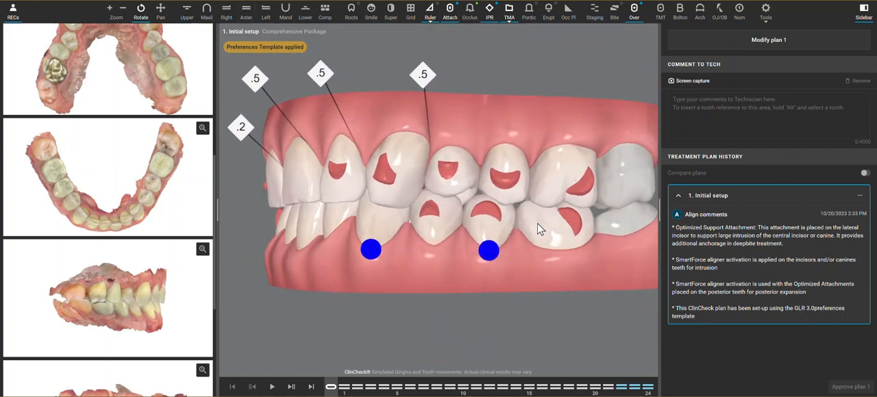
pyautogui.moveTo(562, 216)
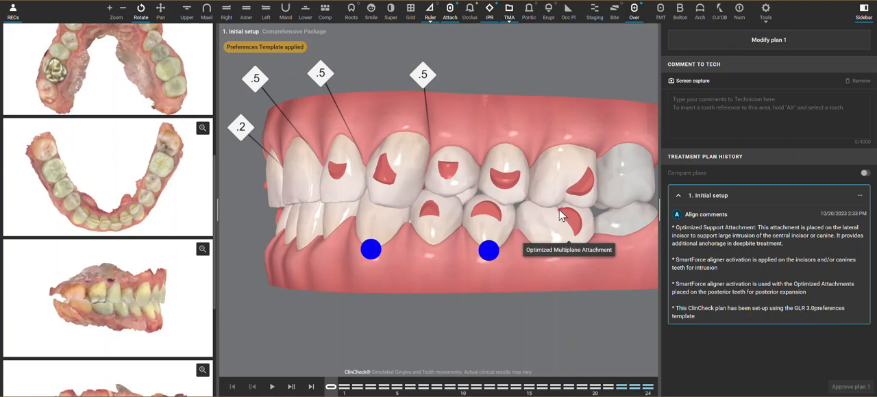
pyautogui.moveTo(562, 216); pyautogui.dragTo(442, 151)
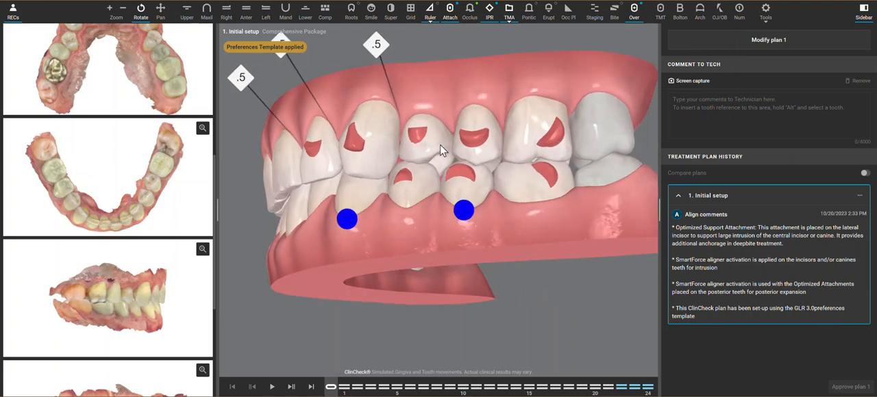
pyautogui.click(339, 387)
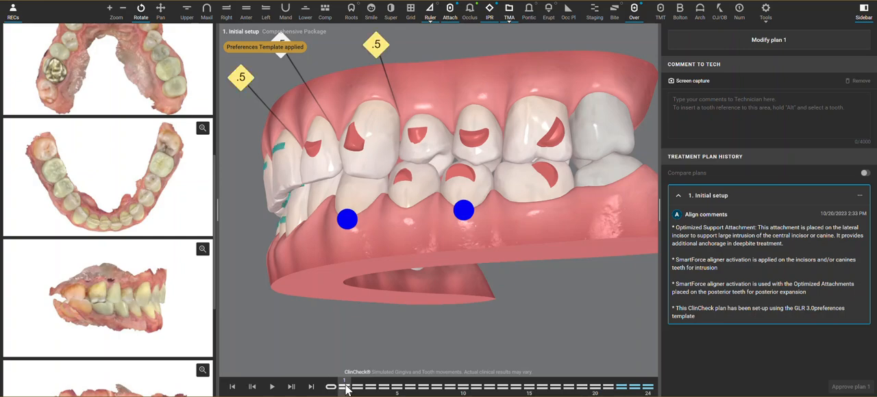
pyautogui.moveTo(346, 387); pyautogui.dragTo(621, 387)
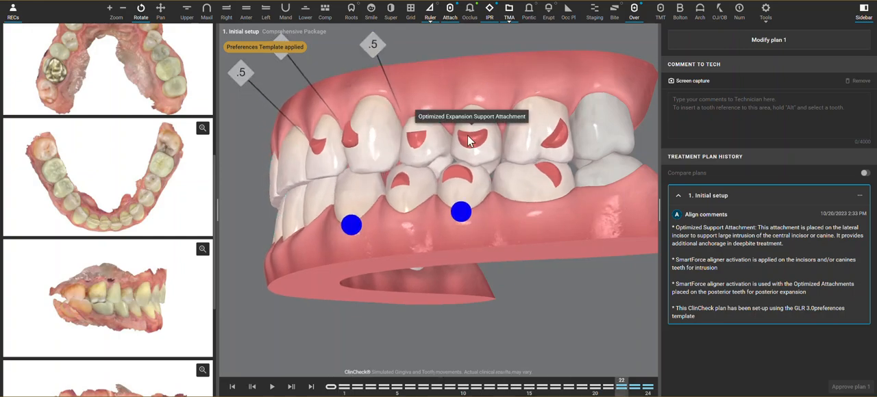
pyautogui.moveTo(470, 140); pyautogui.dragTo(430, 201)
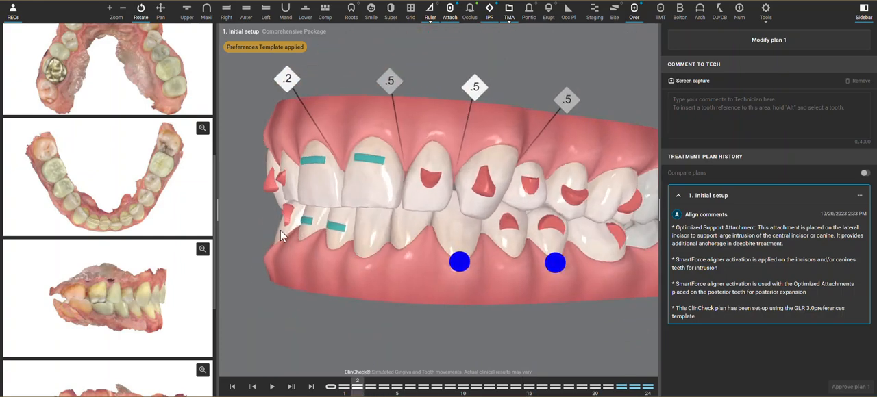
# Step: Tilt to view the lower teeth, move to stage 21, and rotate to the side teeth
pyautogui.moveTo(357, 387); pyautogui.dragTo(580, 387)
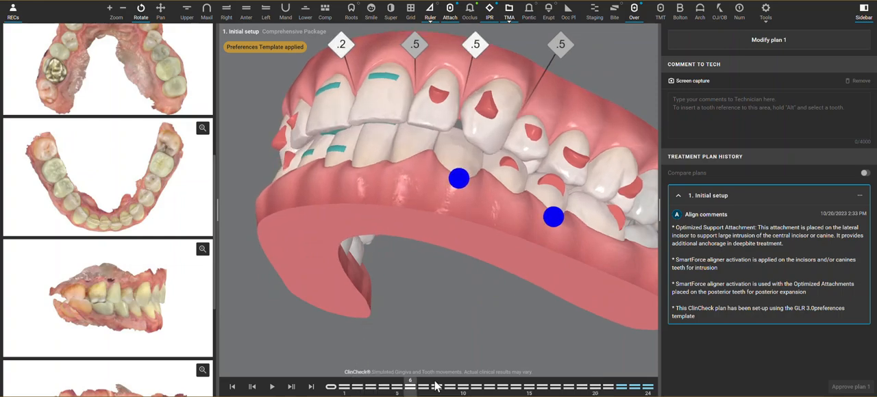
pyautogui.moveTo(410, 387); pyautogui.dragTo(569, 387)
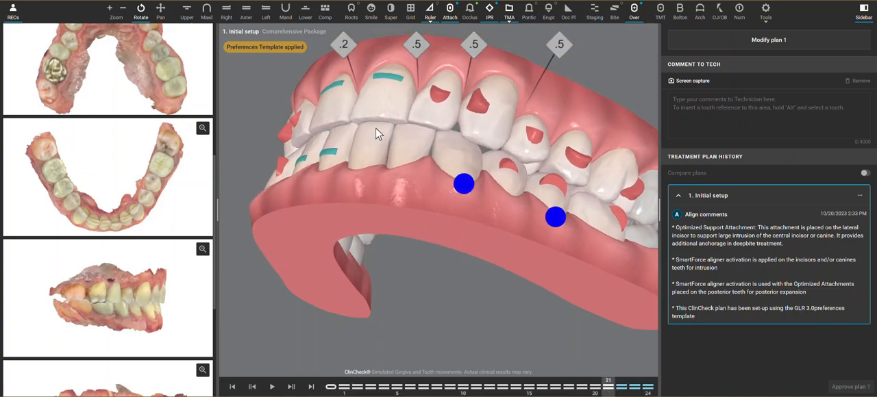
pyautogui.moveTo(411, 154)
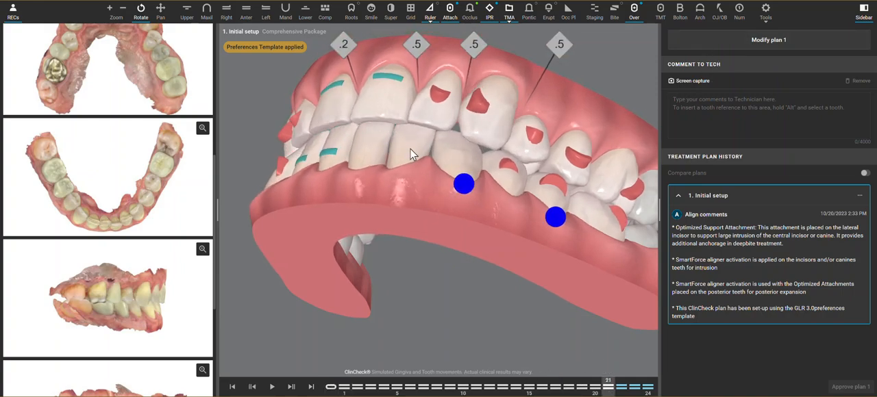
pyautogui.moveTo(411, 154); pyautogui.dragTo(310, 177)
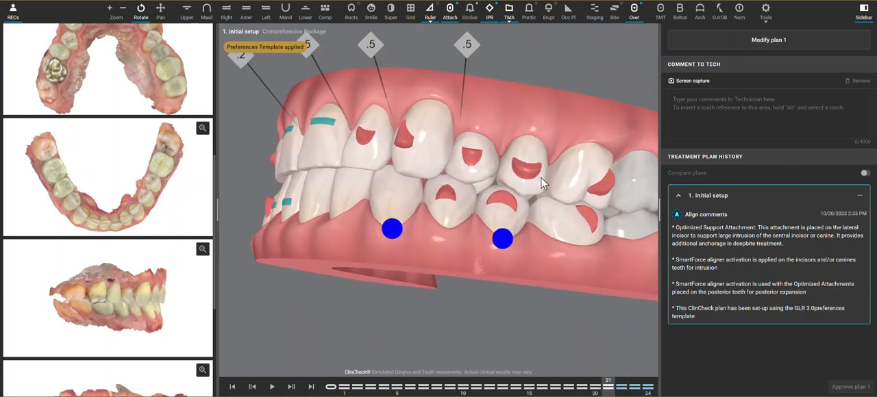
pyautogui.moveTo(666, 192)
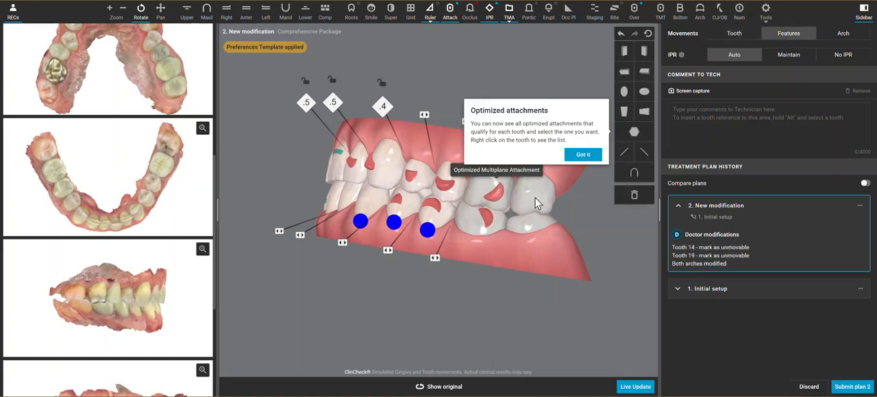
# Step: Dismiss the optimized attachments tip
pyautogui.click(582, 154)
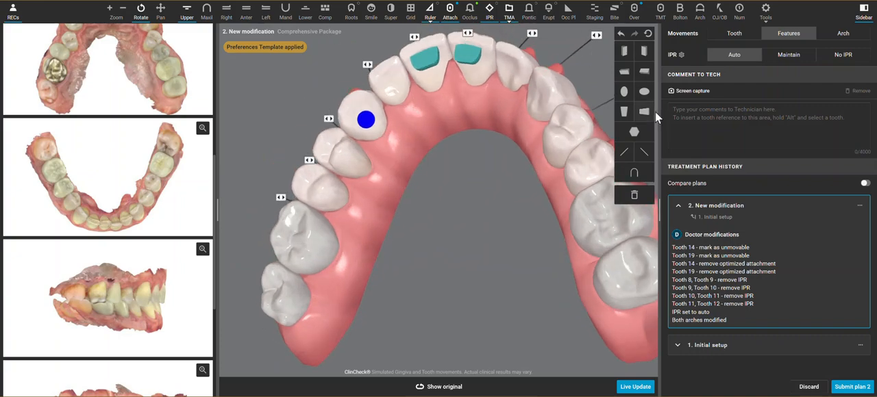
pyautogui.moveTo(364, 188)
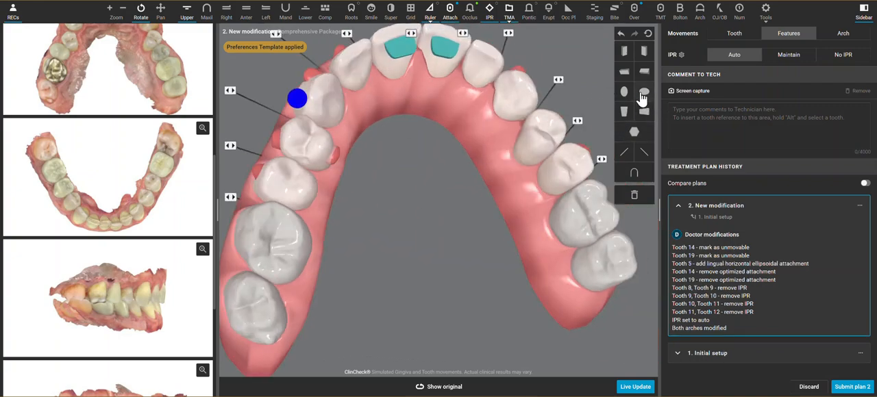
pyautogui.moveTo(531, 165)
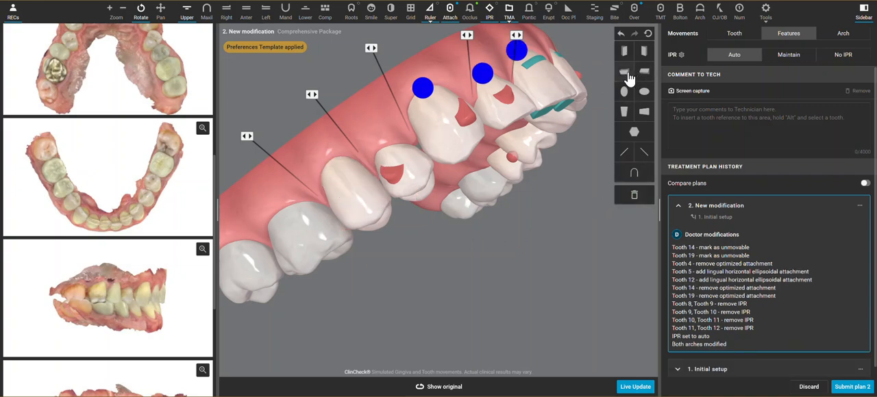
pyautogui.moveTo(321, 254)
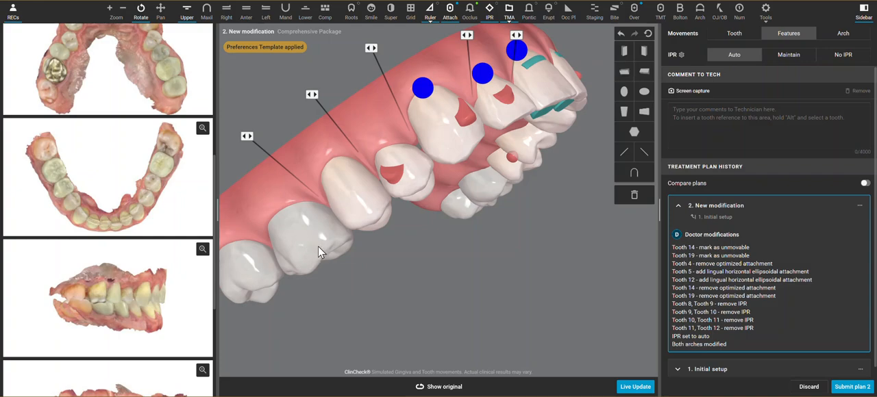
# Step: Place the beveled horizontal attachment on tooth 3
pyautogui.click(307, 239)
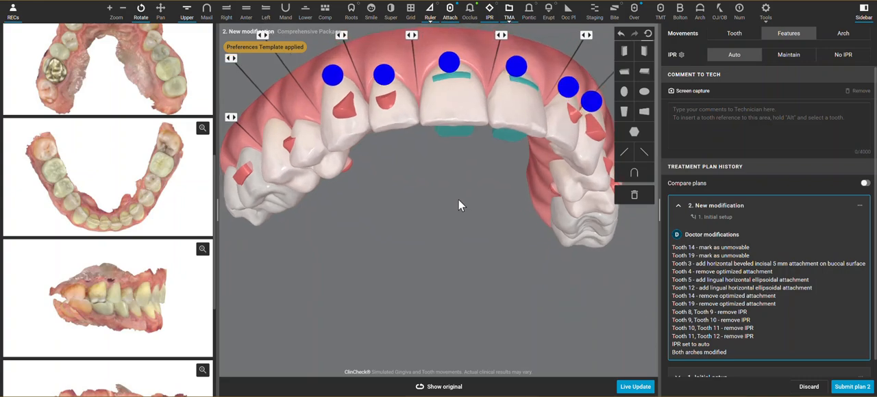
# Step: Rotate the bite to view the incisors
pyautogui.moveTo(459, 205); pyautogui.dragTo(336, 188)
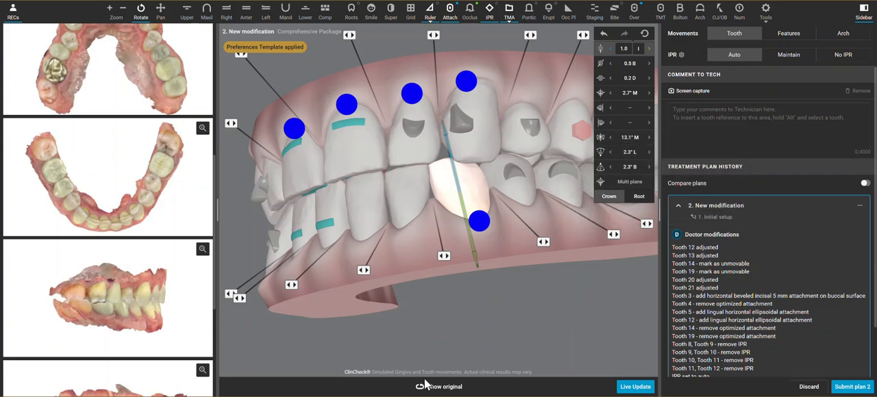
pyautogui.moveTo(534, 270)
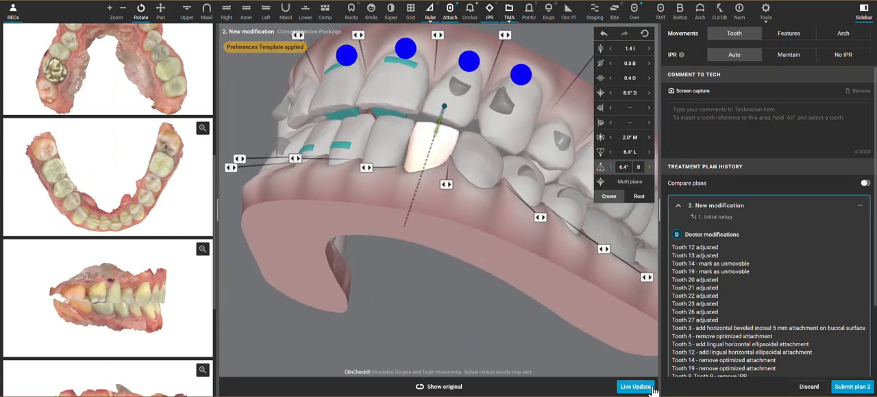
# Step: Run Live Update on the modified plan and rotate to inspect the side teeth
pyautogui.click(638, 387)
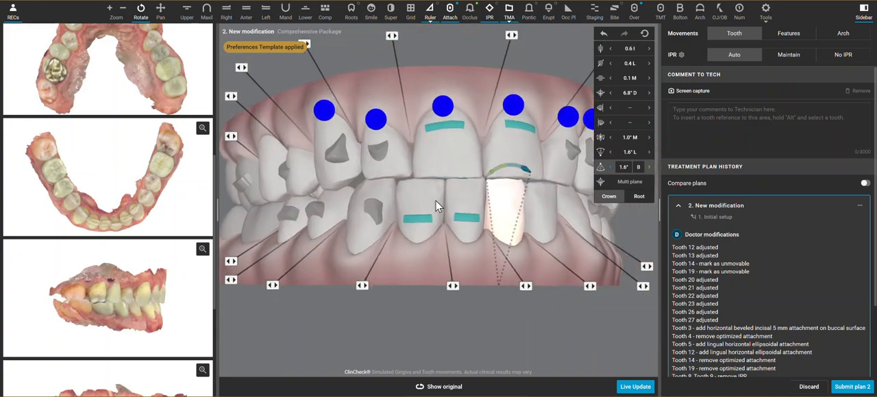
pyautogui.moveTo(438, 206); pyautogui.dragTo(432, 270)
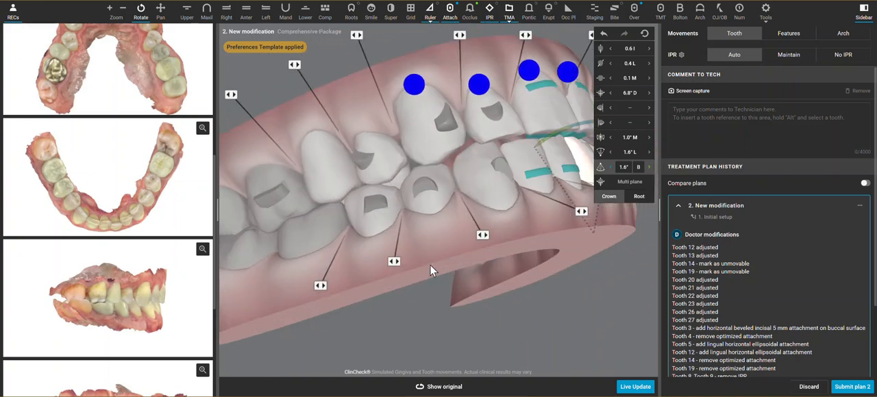